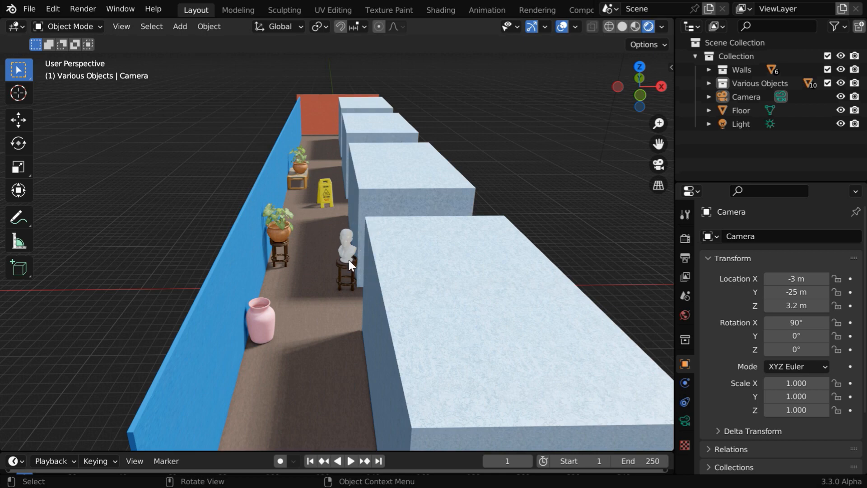
mouse_move(423, 254)
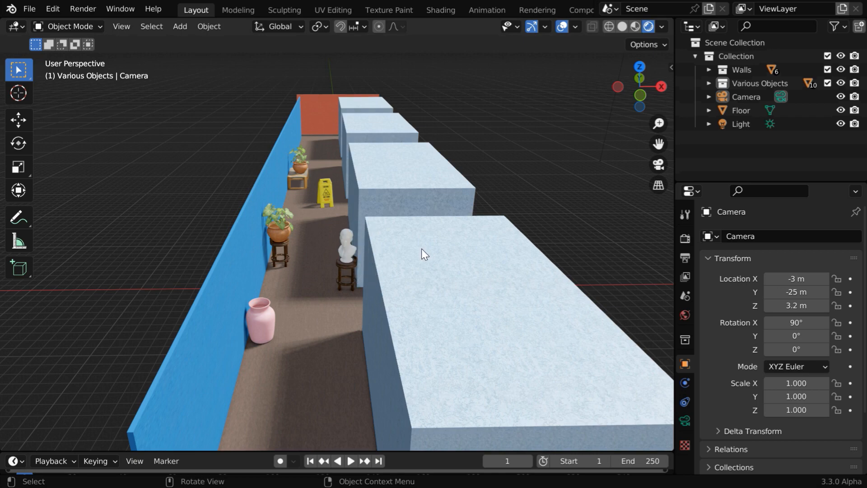
- Switch the viewport to camera perspective to see the hallway with plants, vase, bust and sign
left_click(658, 164)
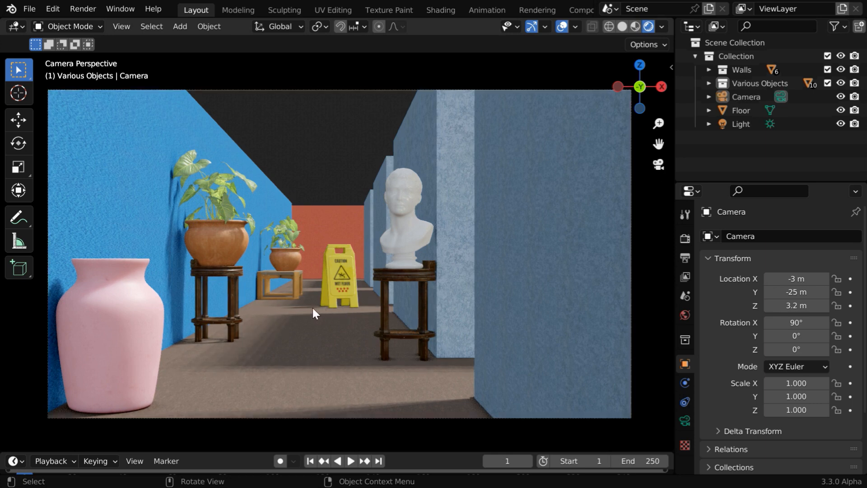
mouse_move(356, 336)
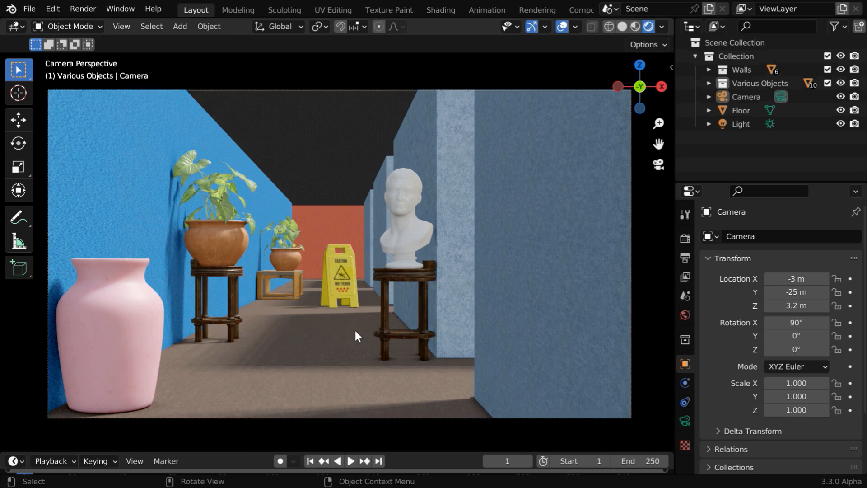
mouse_move(232, 239)
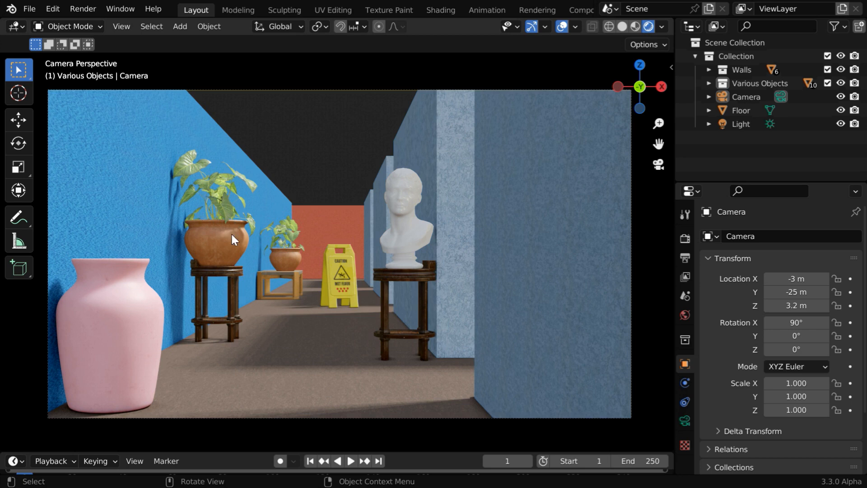
mouse_move(507, 164)
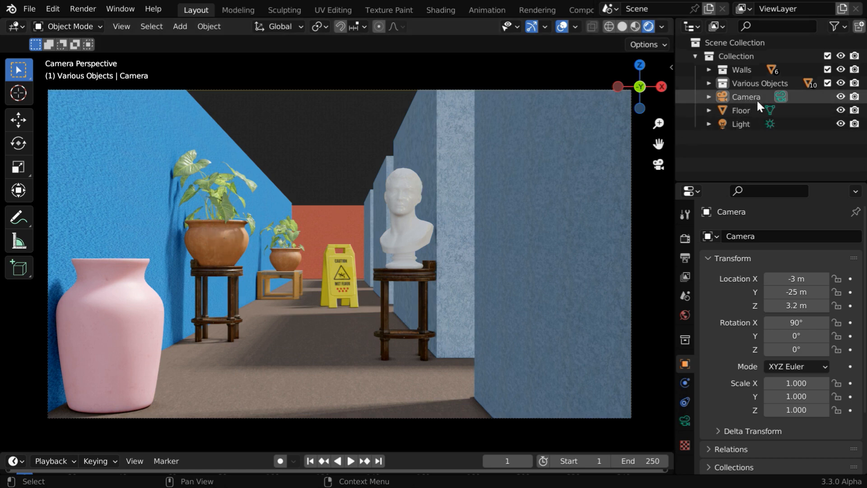
- Select the Camera and tick Depth of Field in its camera properties
left_click(746, 96)
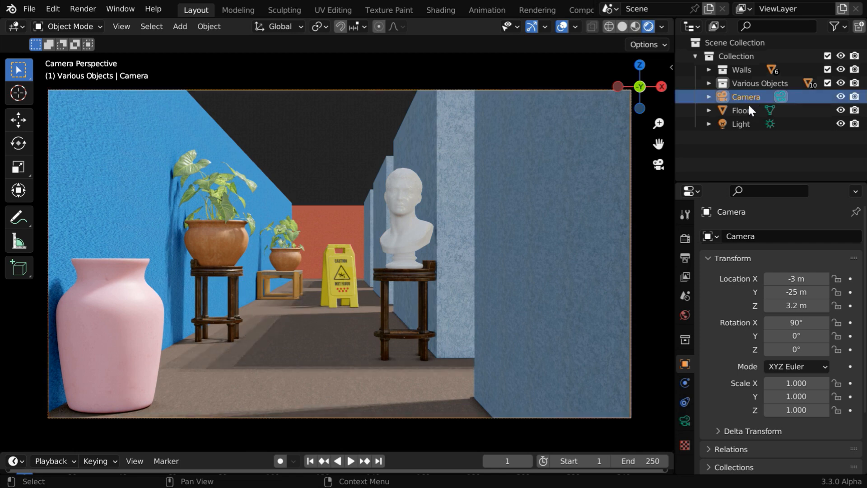
left_click(684, 420)
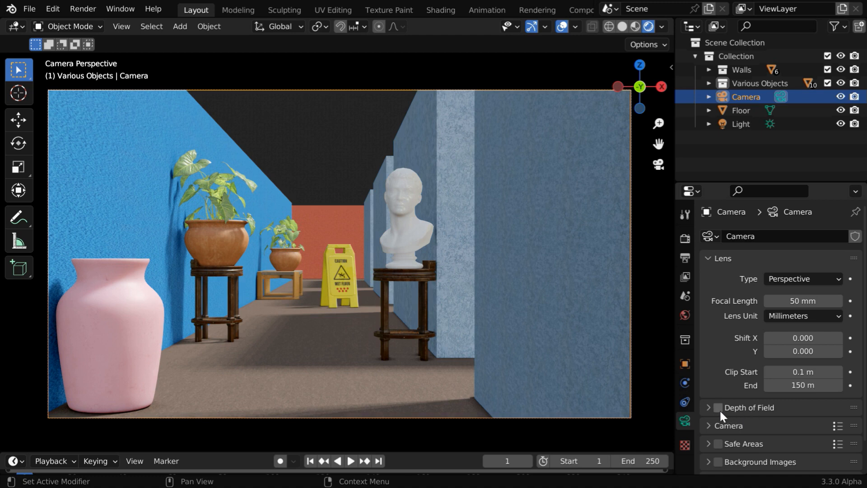
left_click(718, 407)
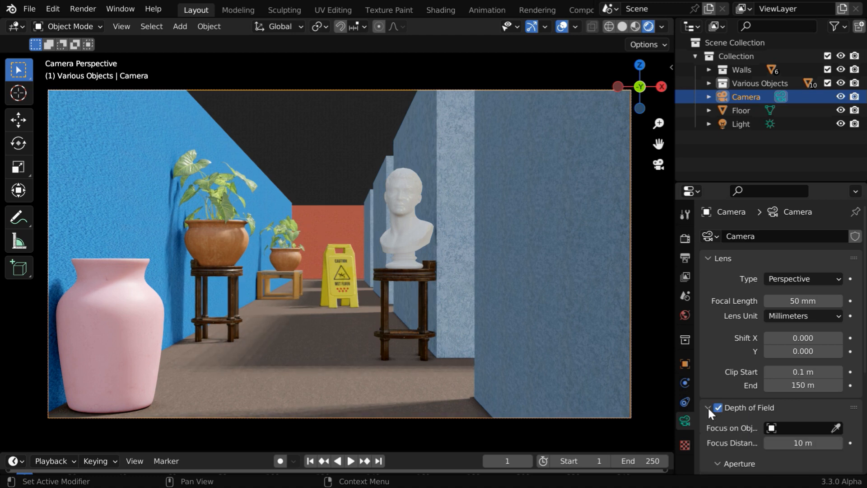
scroll("down", 3)
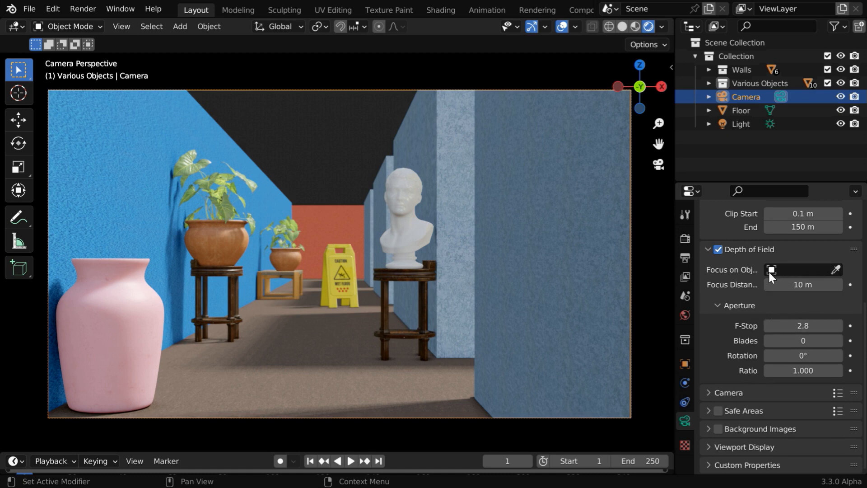
mouse_move(219, 257)
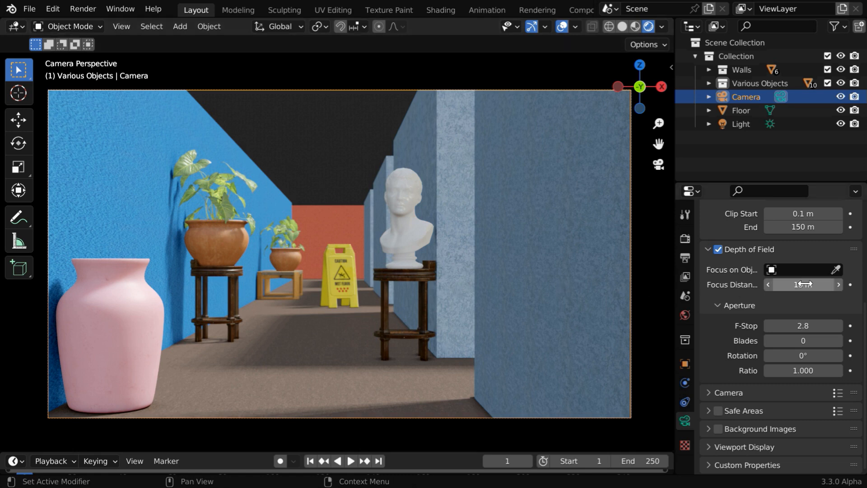
- Eyedrop the front potted plant as the camera's Focus on Object
left_click(837, 269)
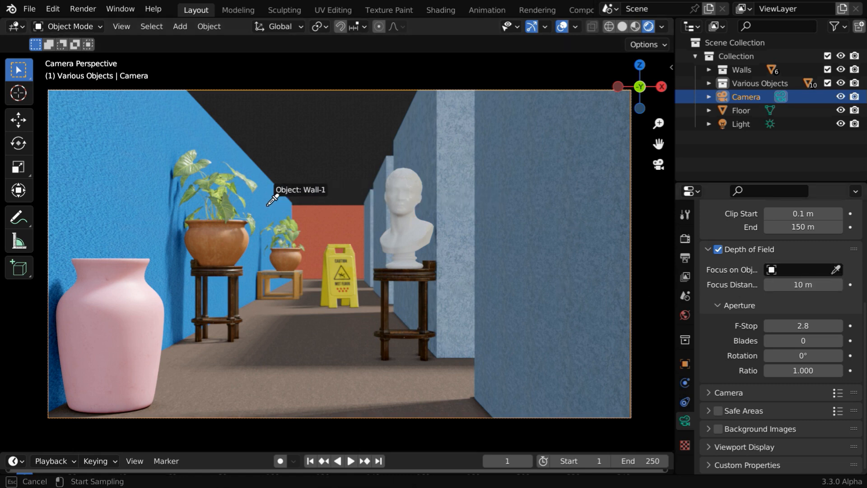
left_click(226, 215)
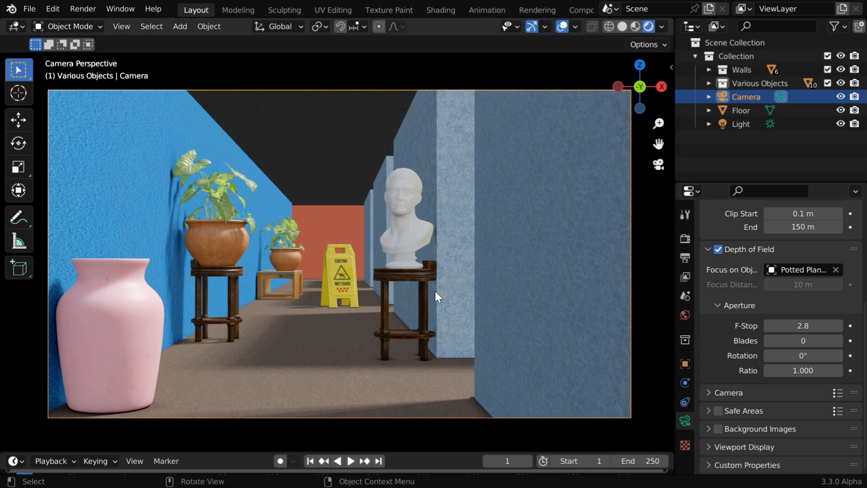
mouse_move(238, 257)
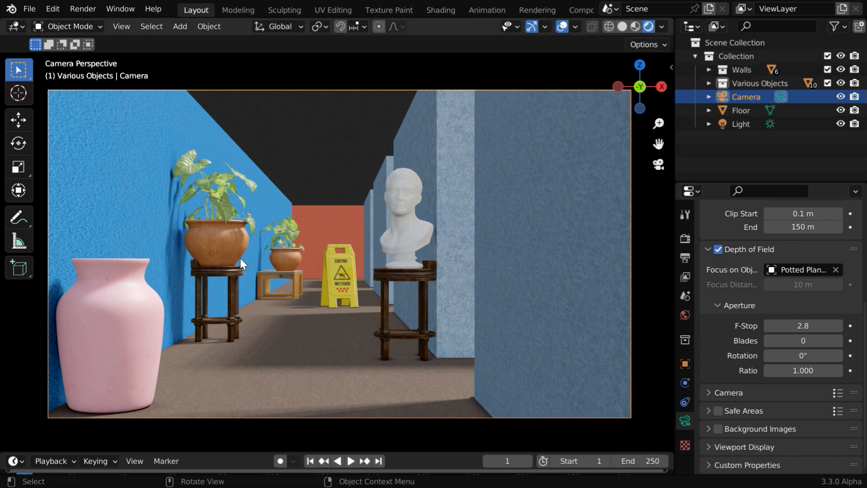
mouse_move(279, 247)
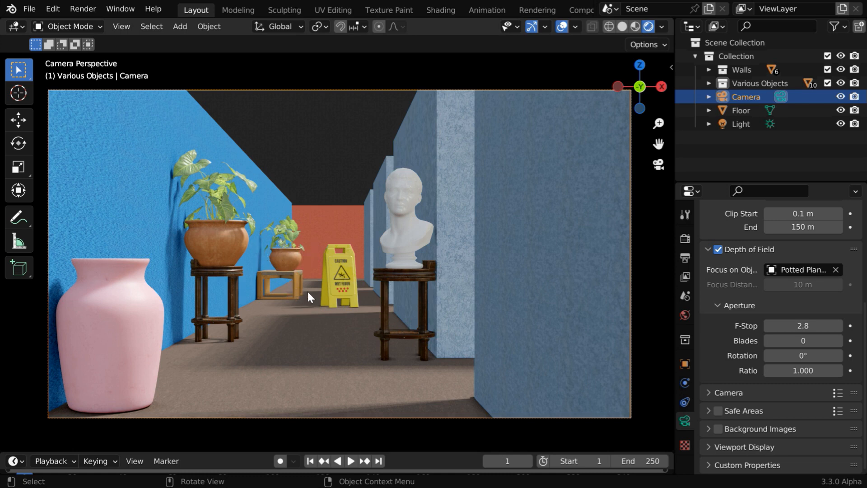
mouse_move(616, 327)
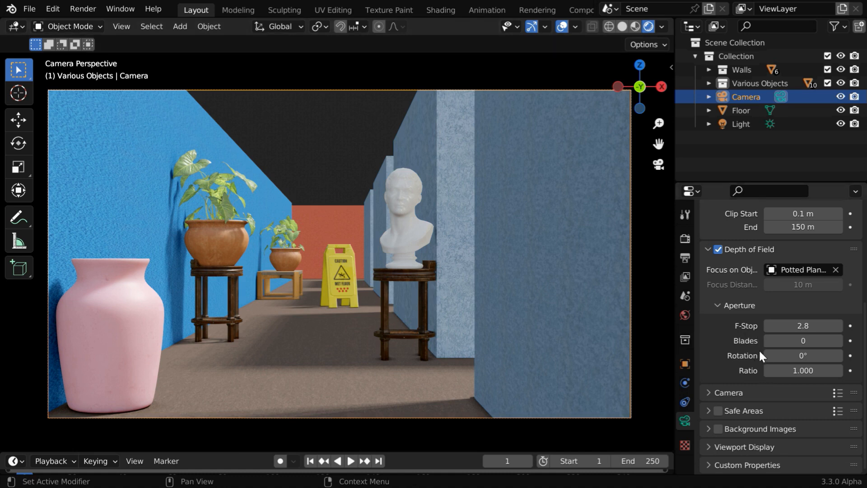
mouse_move(803, 325)
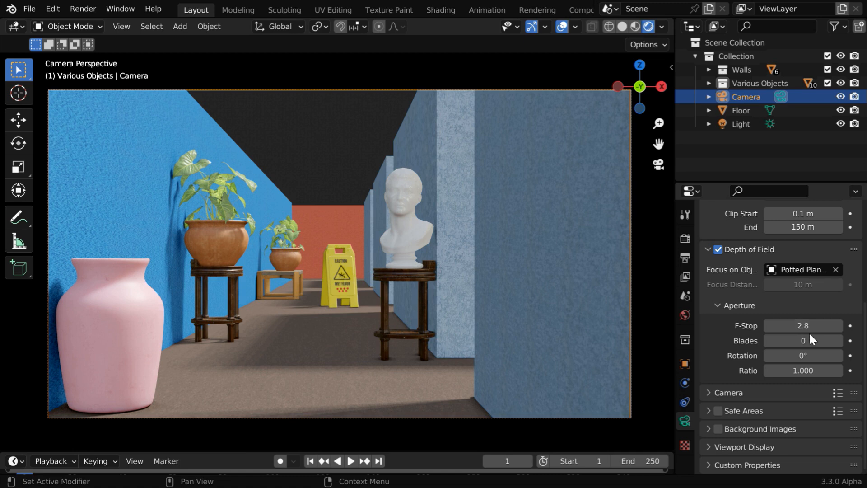
mouse_move(254, 270)
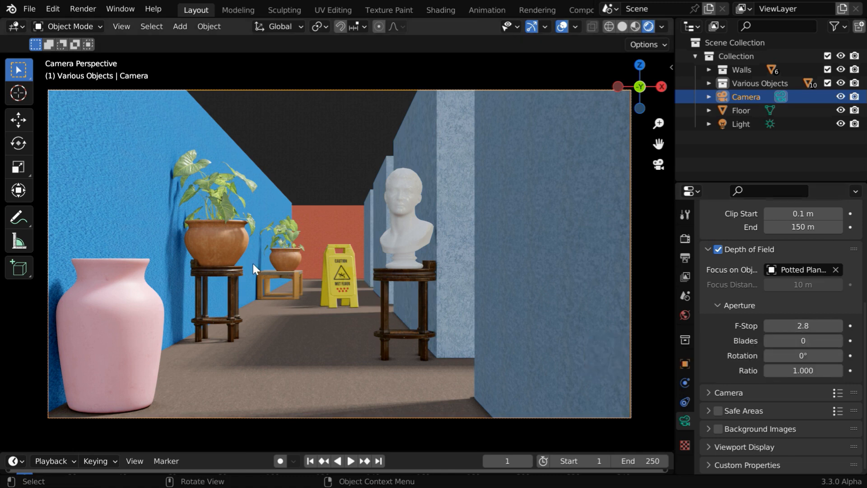
mouse_move(252, 265)
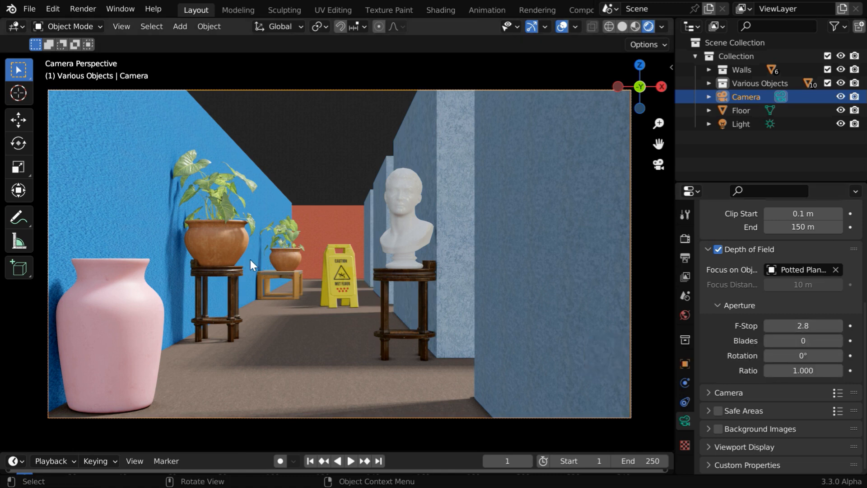
mouse_move(271, 277)
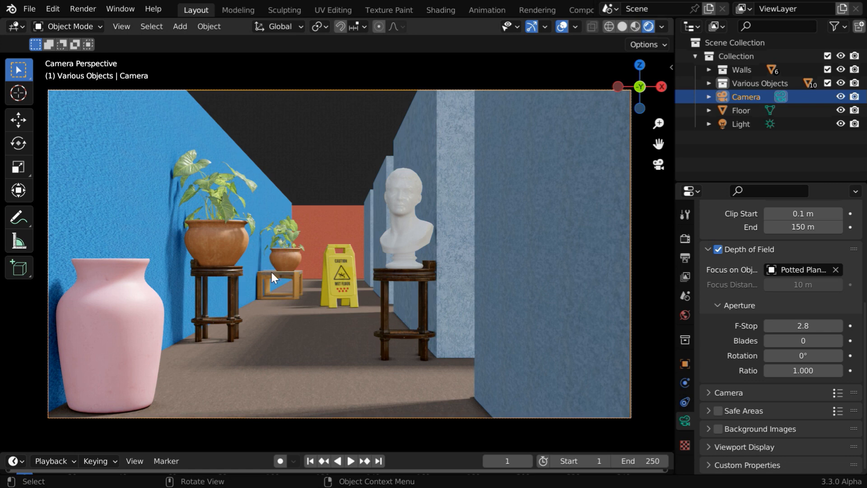
mouse_move(517, 331)
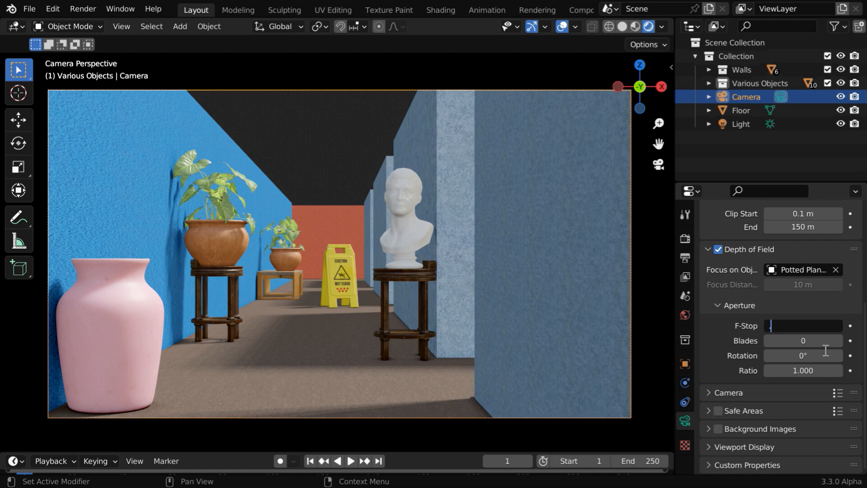
- Enter 0.1 as the camera's Aperture F-Stop
type("0.1")
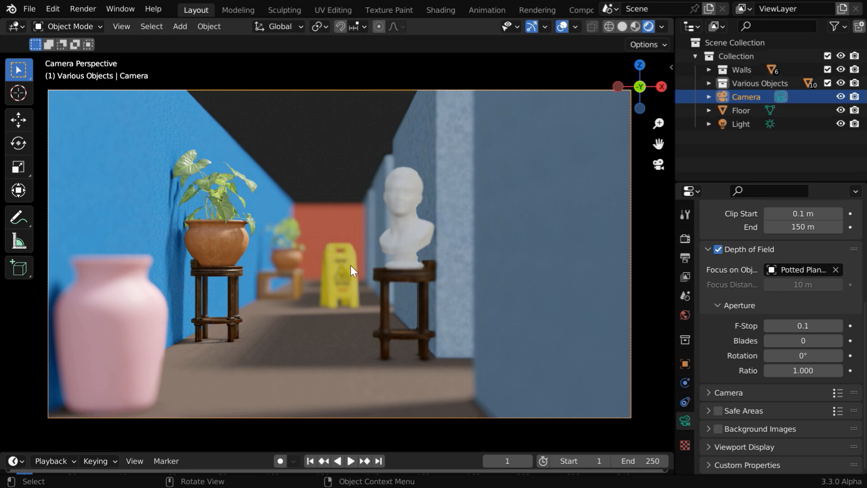
mouse_move(358, 303)
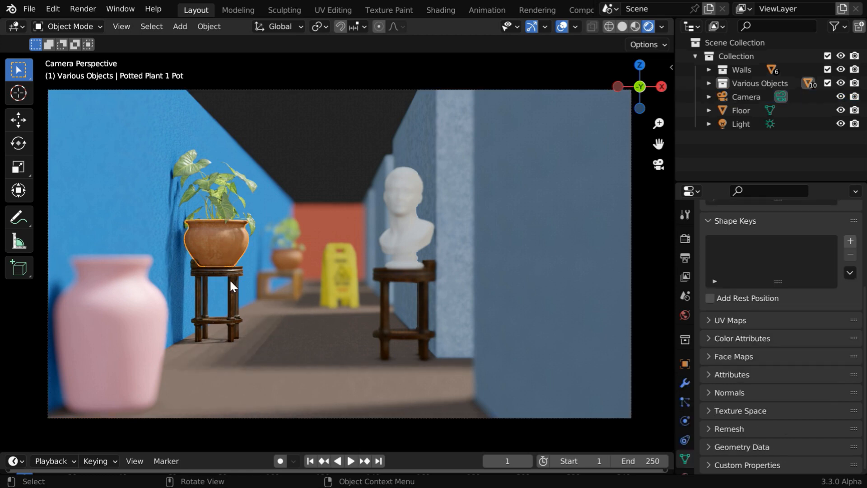
left_click(215, 288)
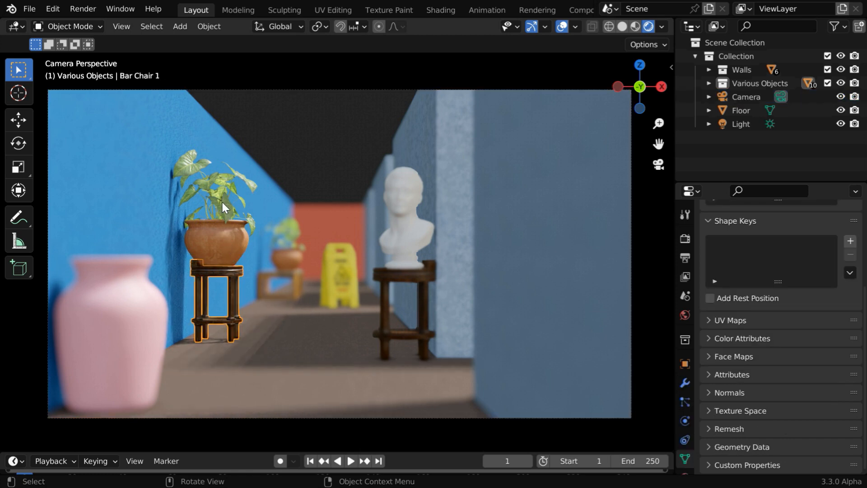
left_click(221, 205)
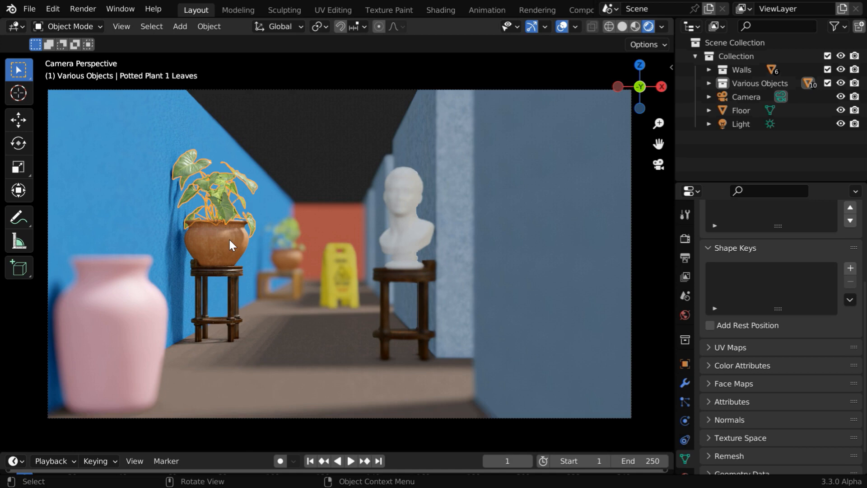
mouse_move(266, 200)
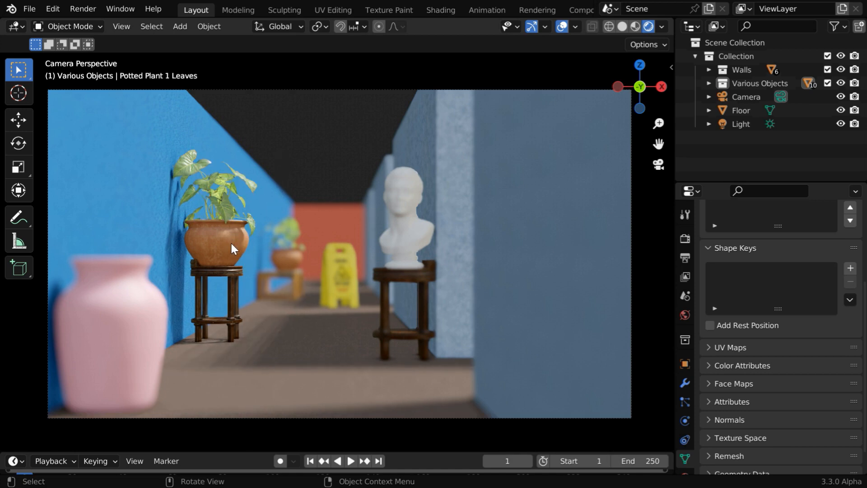
mouse_move(240, 260)
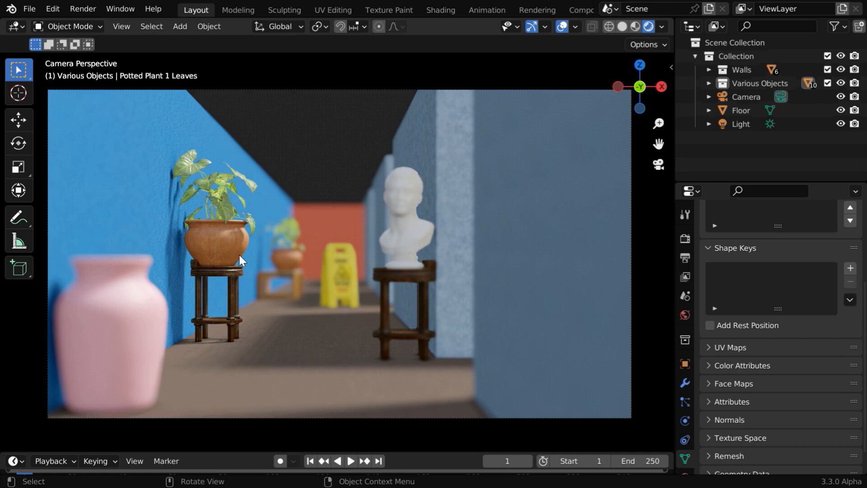
mouse_move(222, 212)
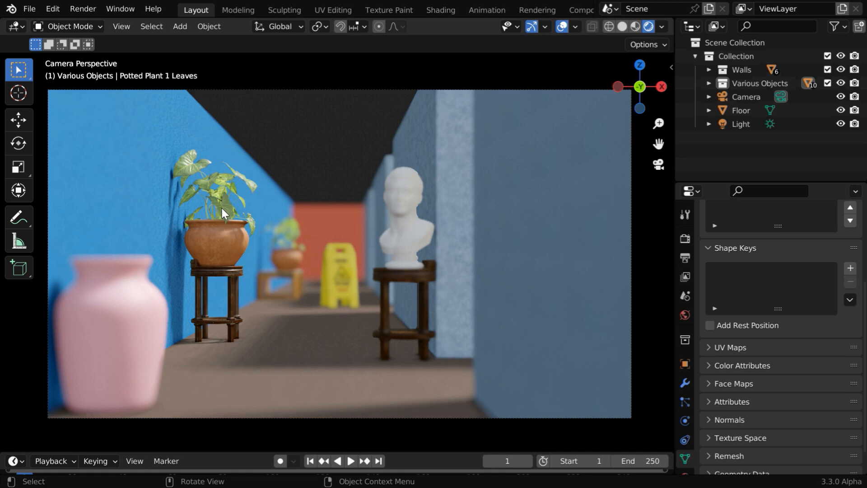
mouse_move(230, 256)
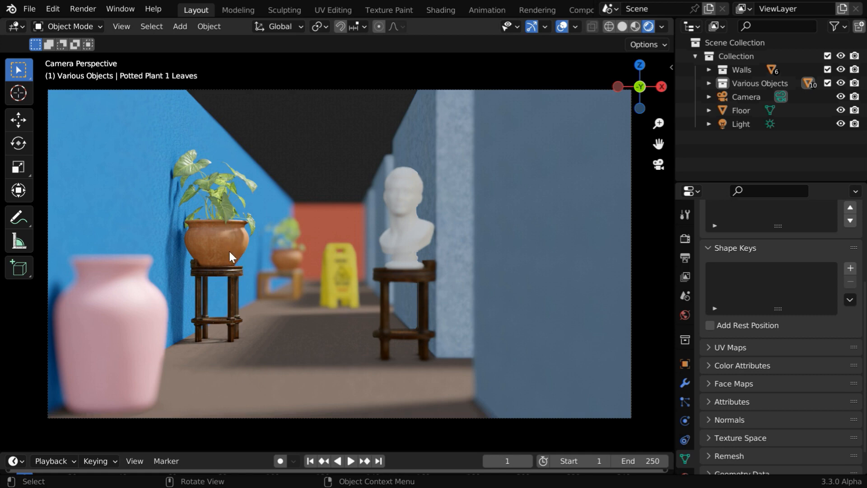
mouse_move(236, 252)
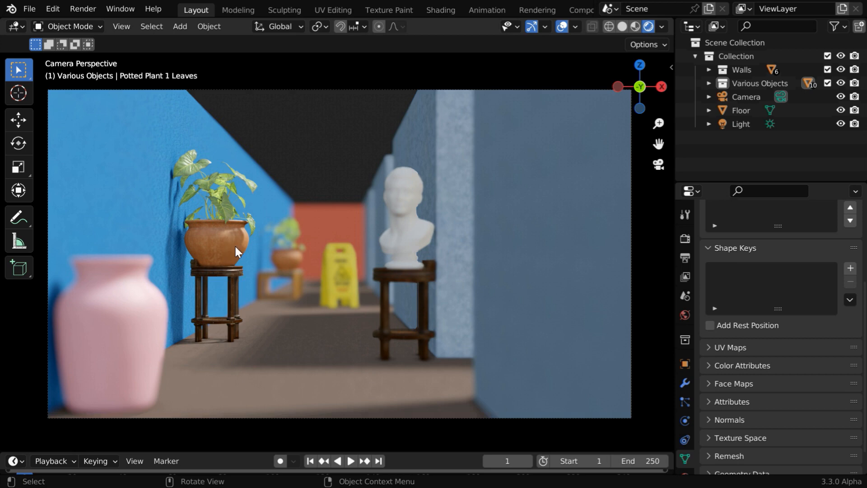
mouse_move(542, 192)
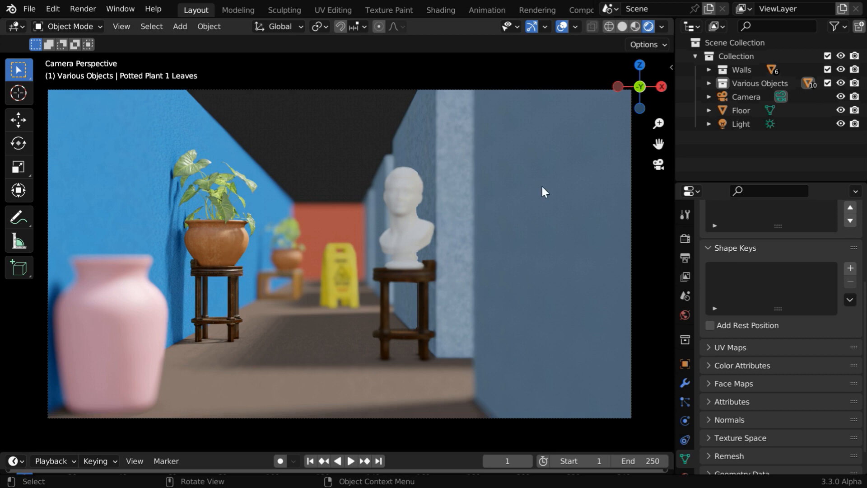
- Select the camera and enable High Quality Slight Defocus in the render depth of field settings
left_click(745, 96)
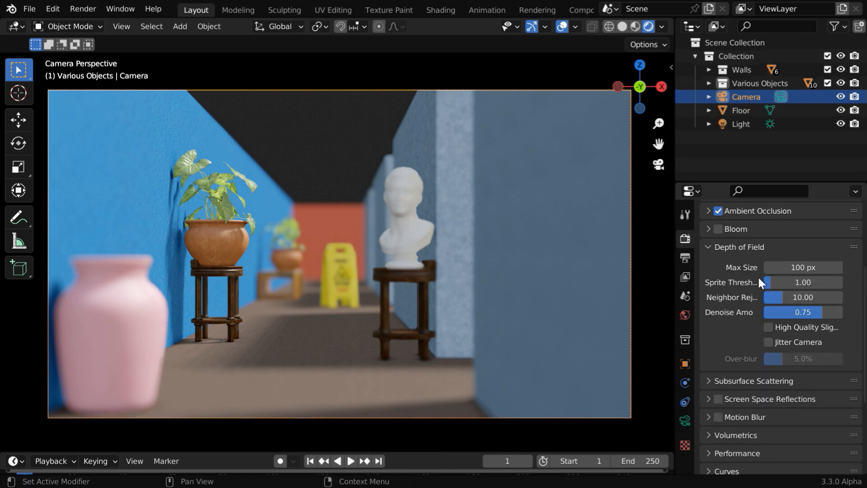
mouse_move(762, 338)
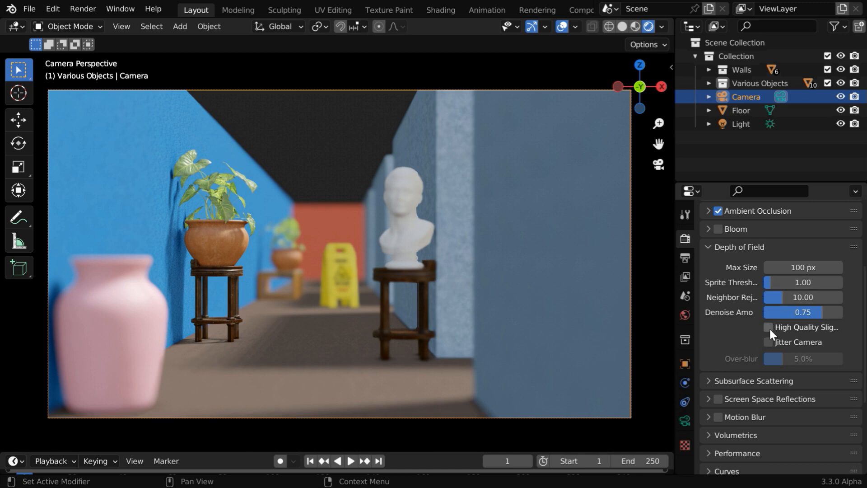
left_click(769, 327)
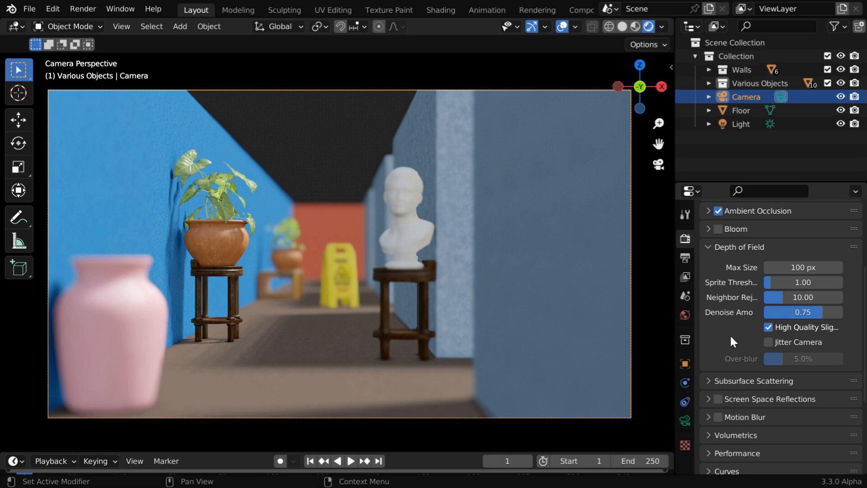
mouse_move(730, 326)
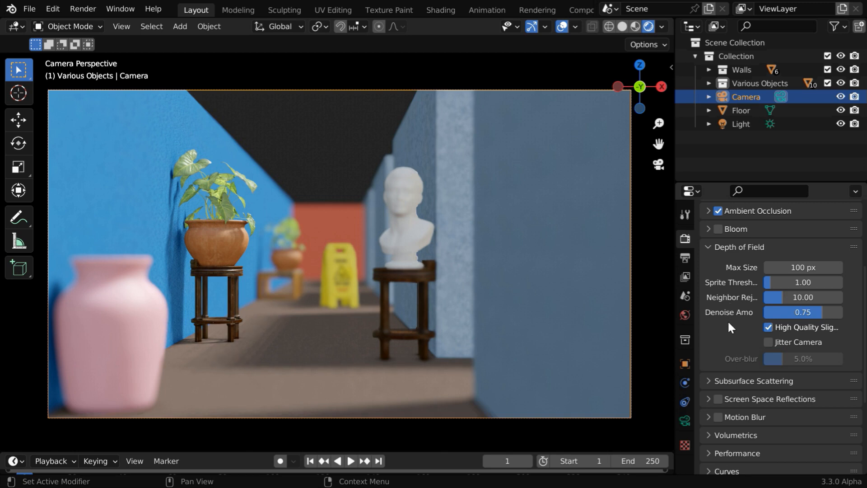
mouse_move(726, 293)
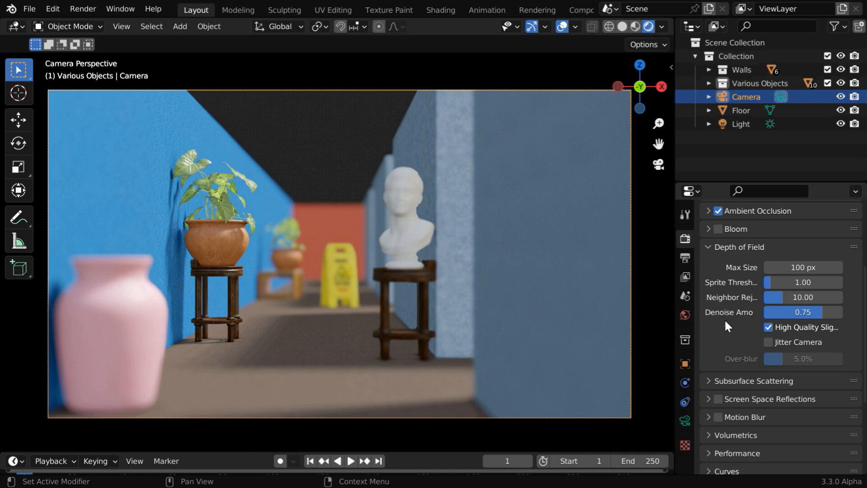
mouse_move(725, 329)
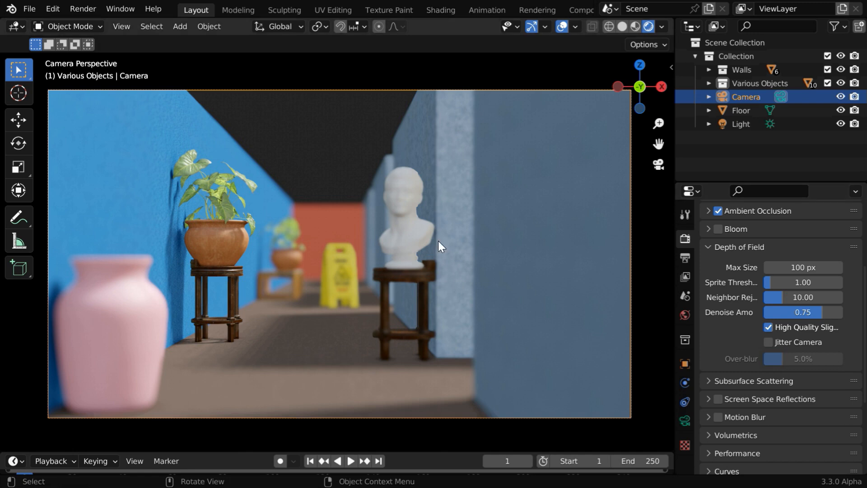
left_click(82, 8)
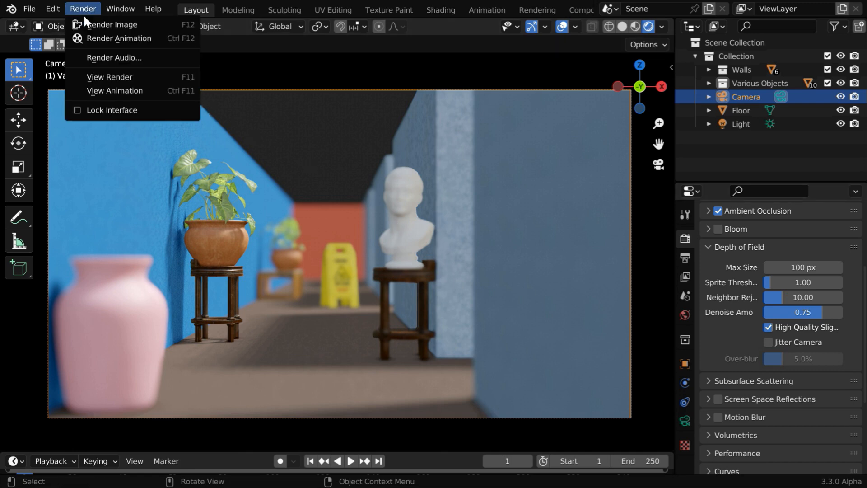
- Render a still image of the hallway from the camera
left_click(111, 25)
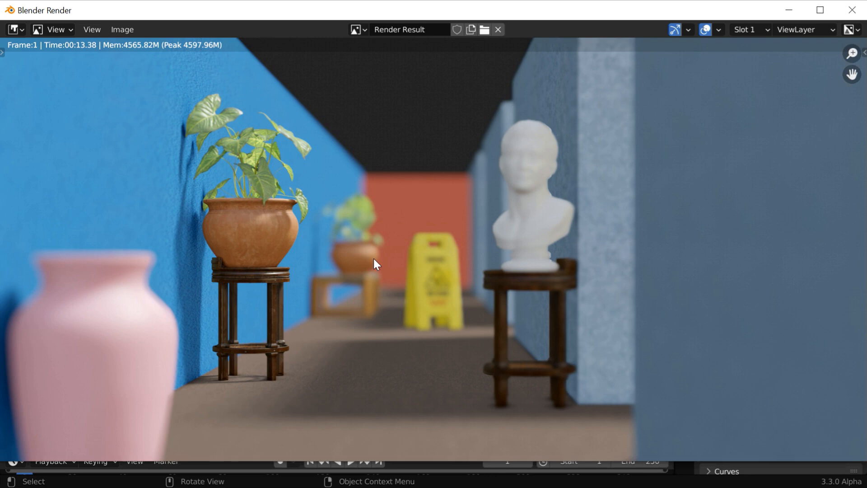
mouse_move(235, 179)
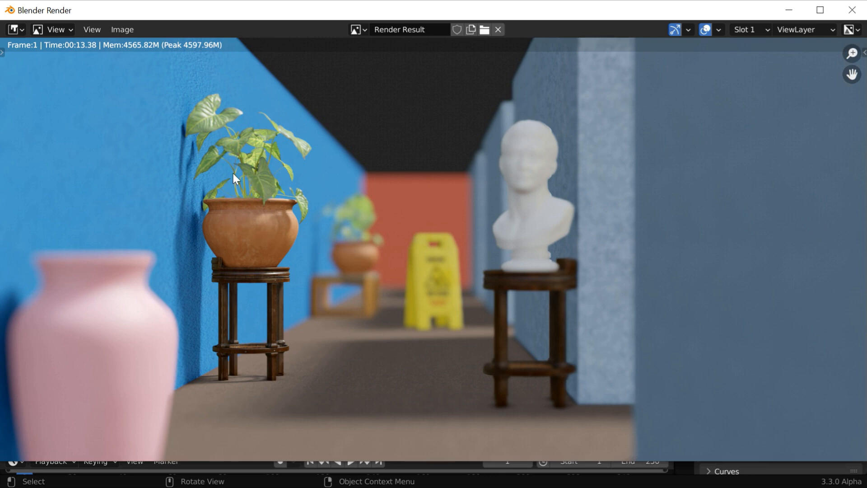
mouse_move(278, 248)
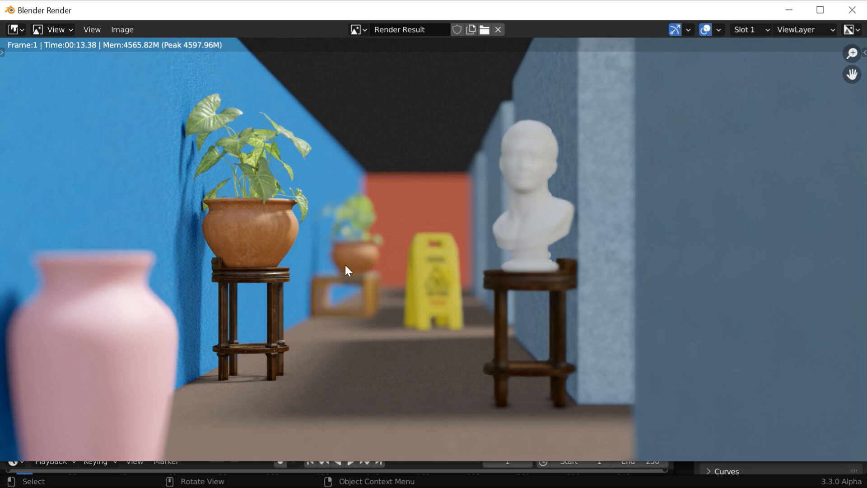
mouse_move(426, 301)
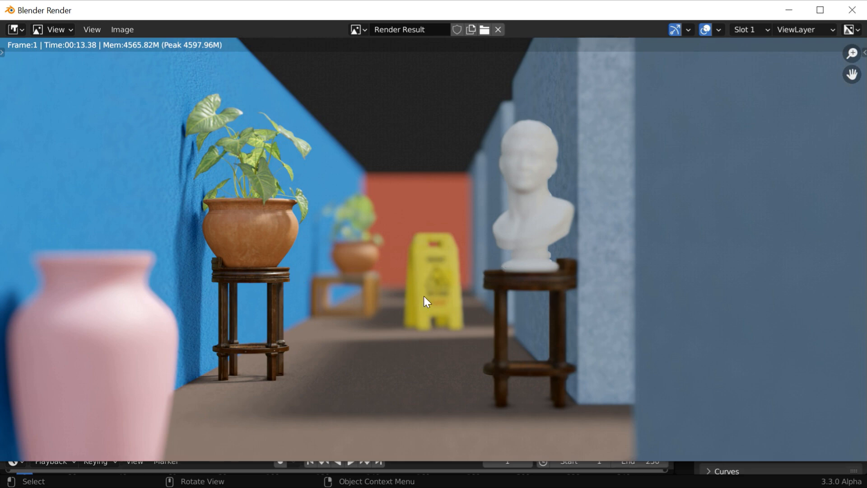
mouse_move(446, 333)
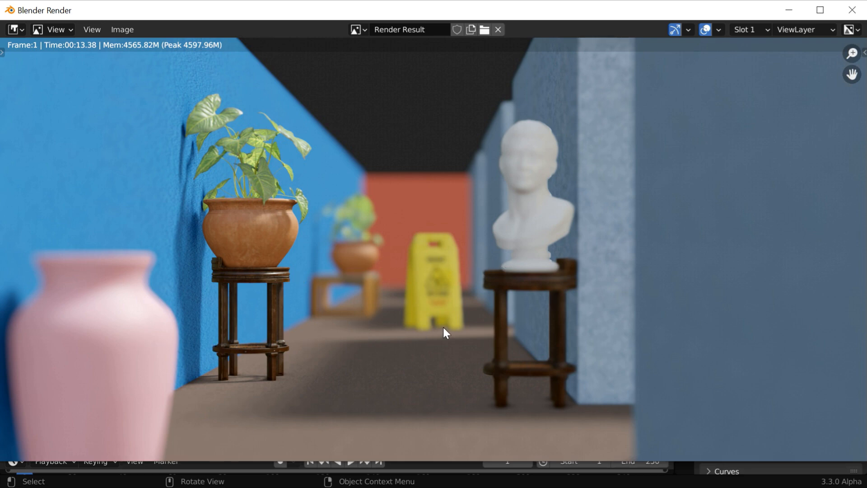
mouse_move(857, 25)
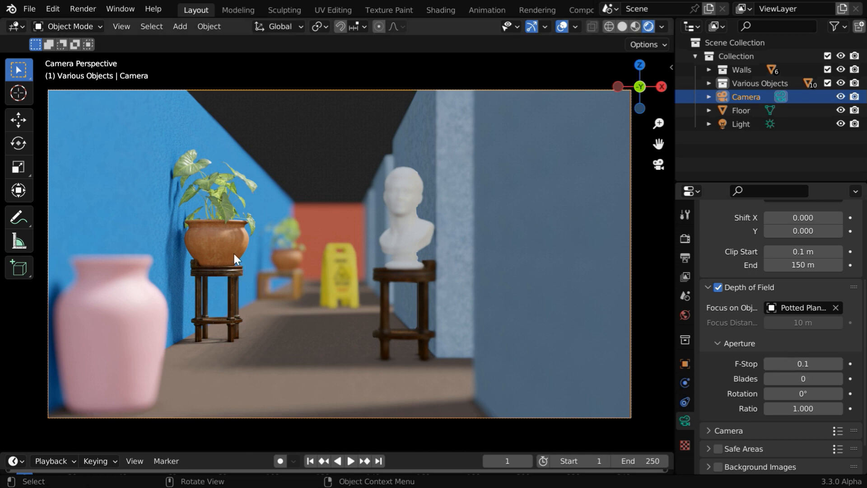
mouse_move(340, 256)
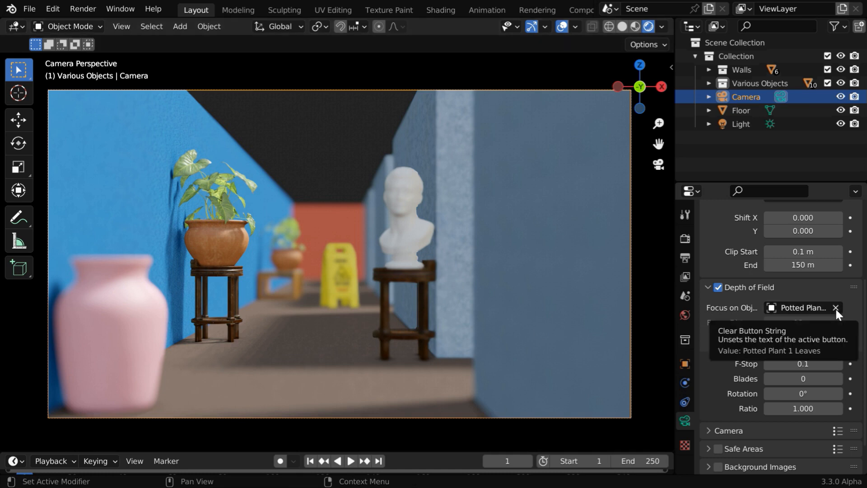
- Clear the potted plant focus target and eyedrop the Wet Floor Sign instead
left_click(835, 308)
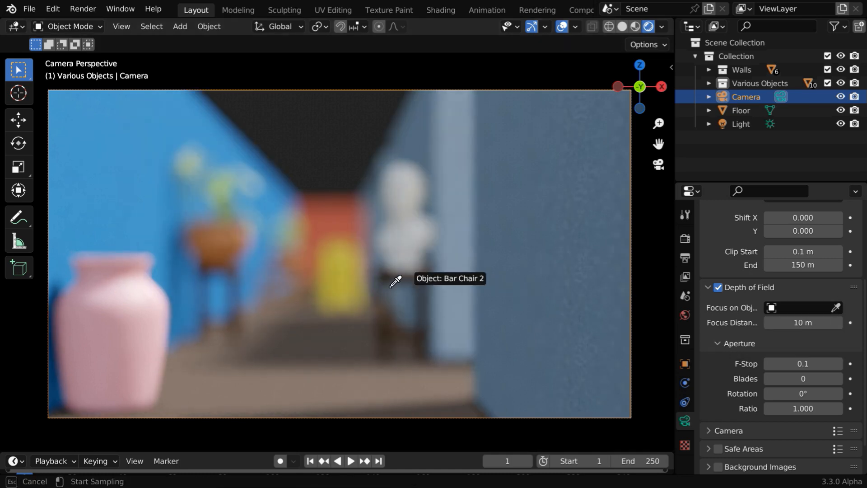
left_click(340, 282)
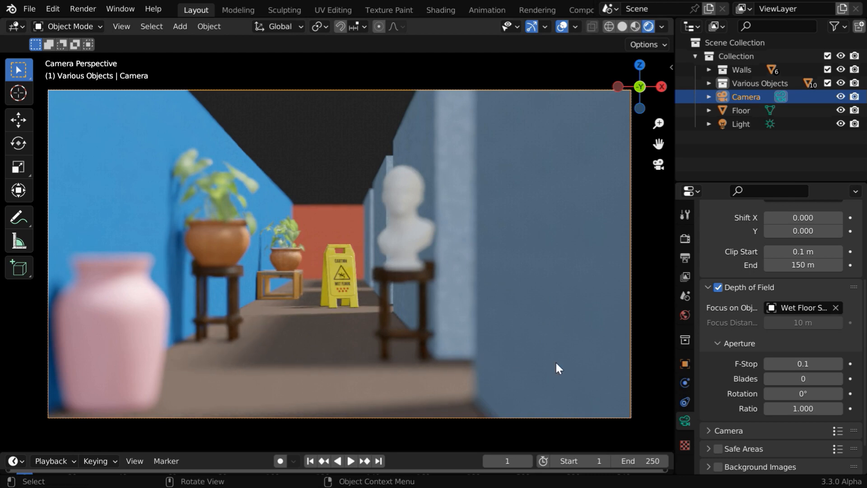
- Change the Aperture F-Stop to 0.5 after trying .05 and 0.1
double_click(803, 364)
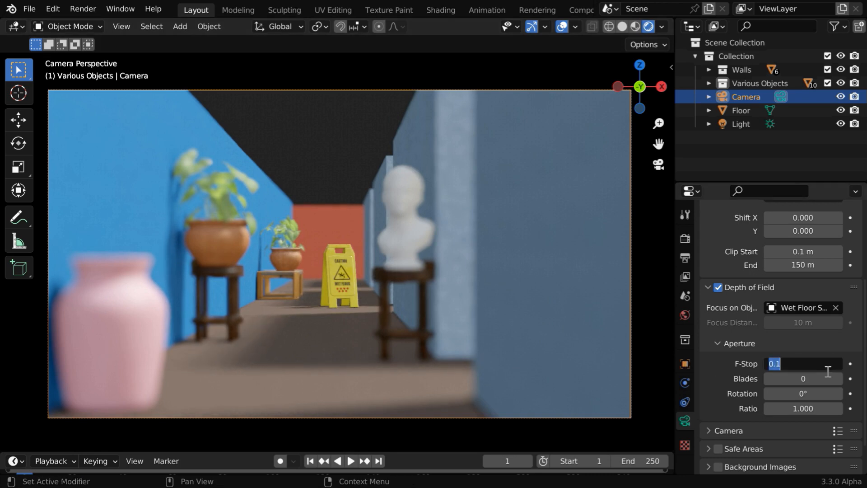
type(".05")
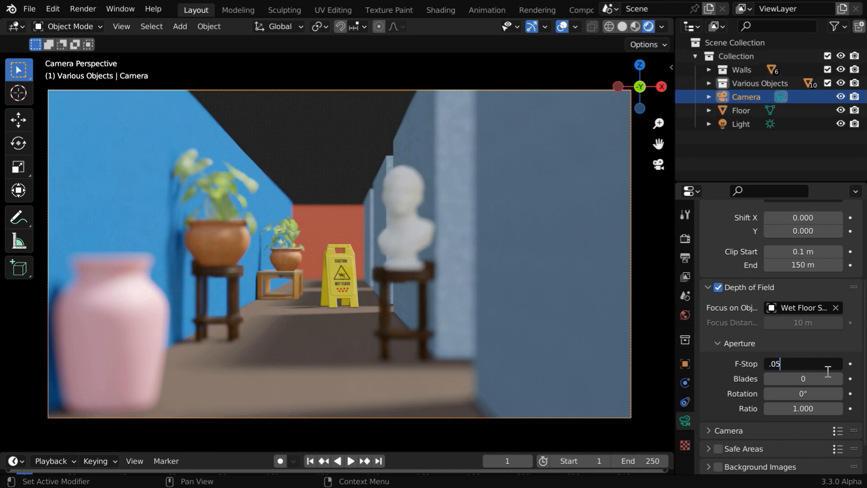
type("0.1")
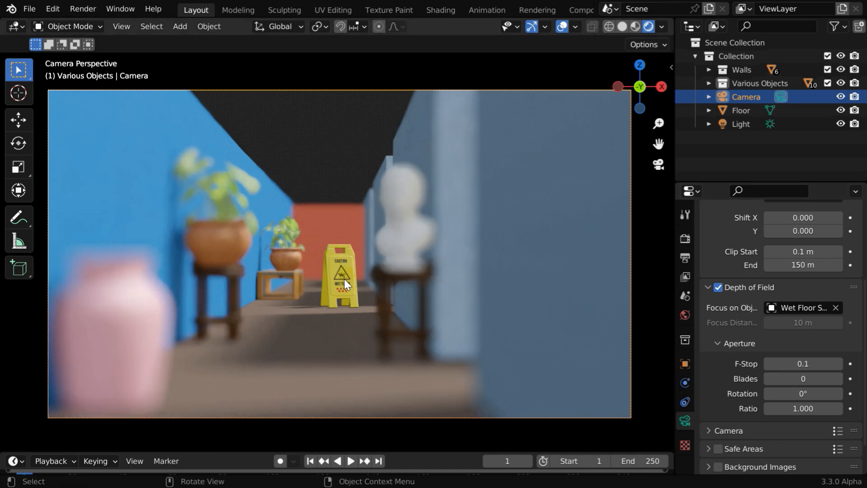
mouse_move(404, 216)
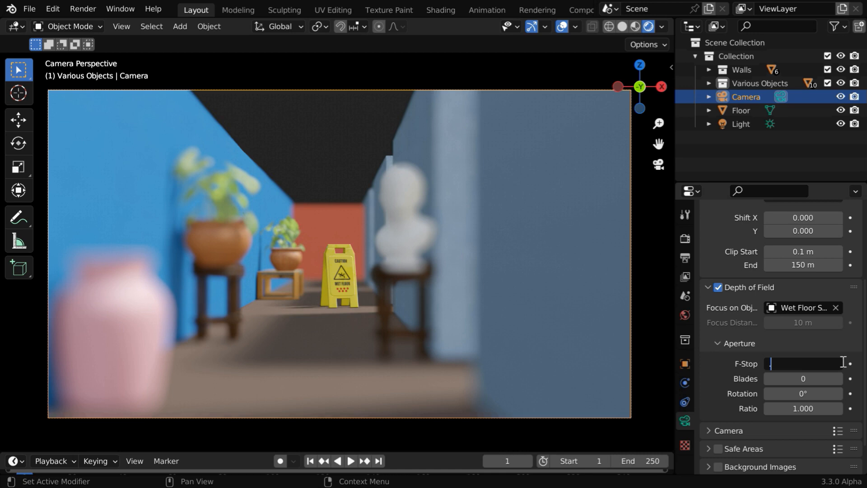
type("0.5")
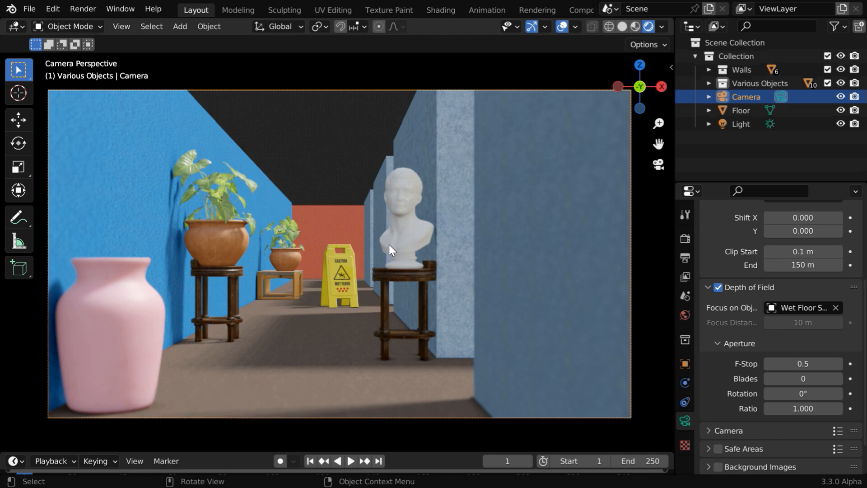
mouse_move(385, 254)
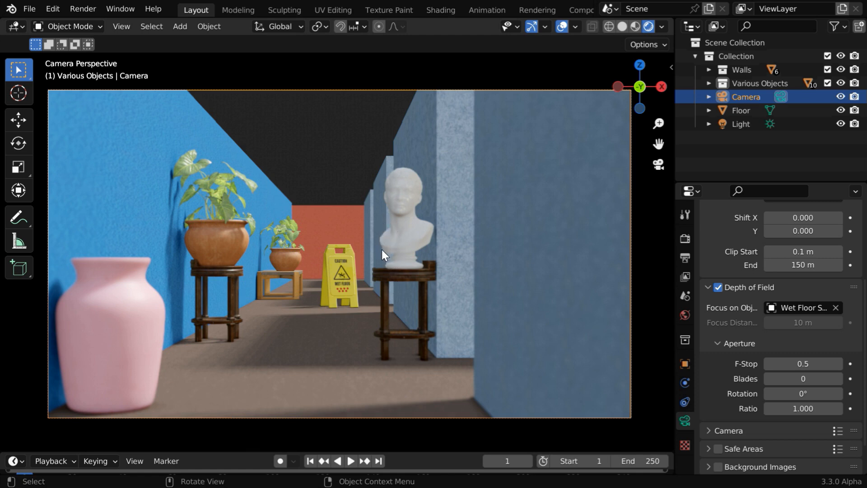
mouse_move(803, 363)
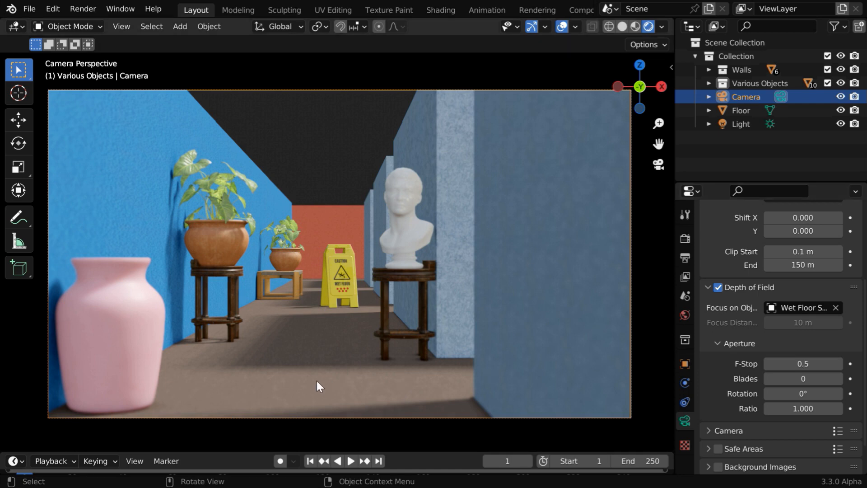
mouse_move(323, 338)
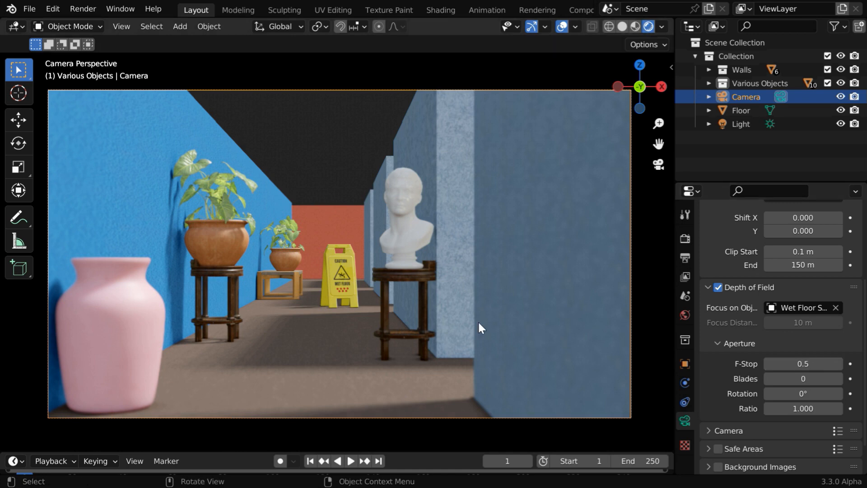
mouse_move(360, 310)
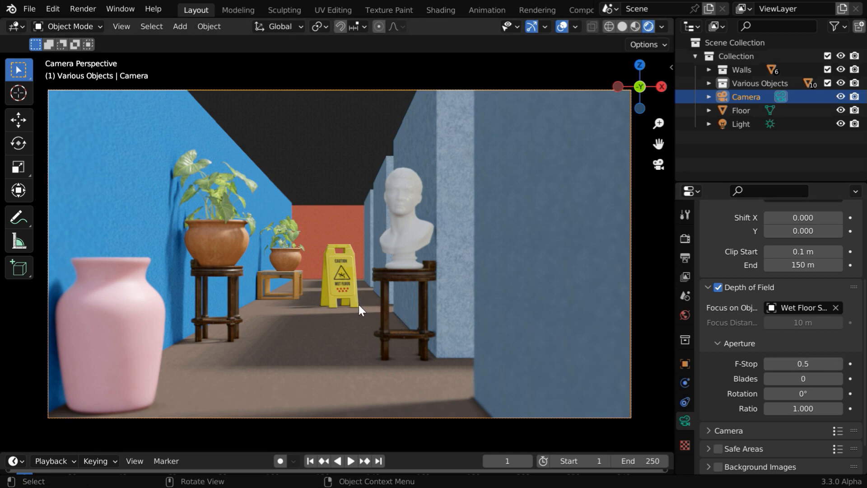
mouse_move(369, 316)
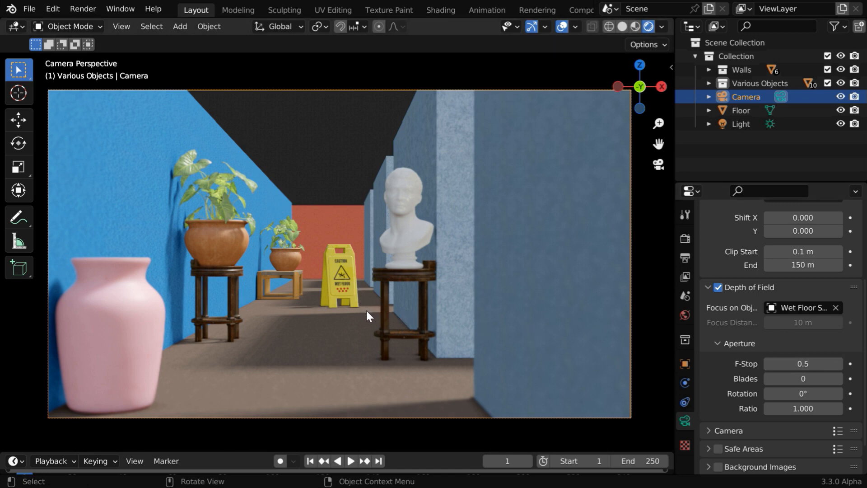
mouse_move(534, 375)
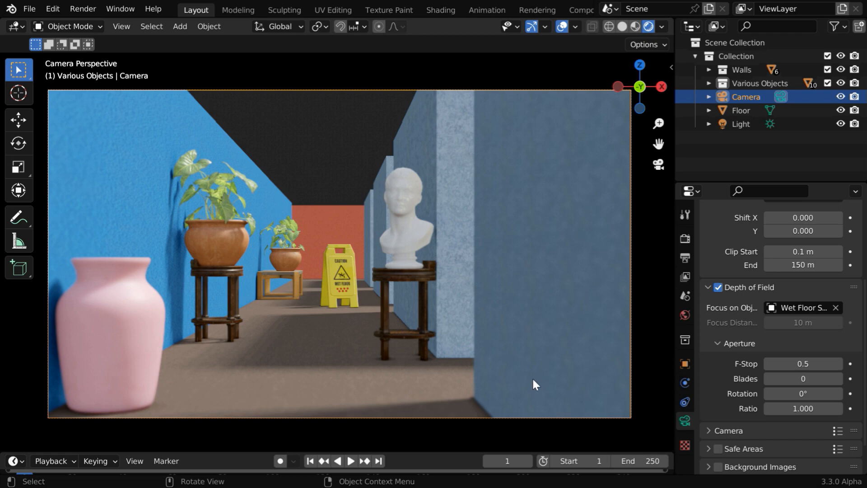
mouse_move(554, 395)
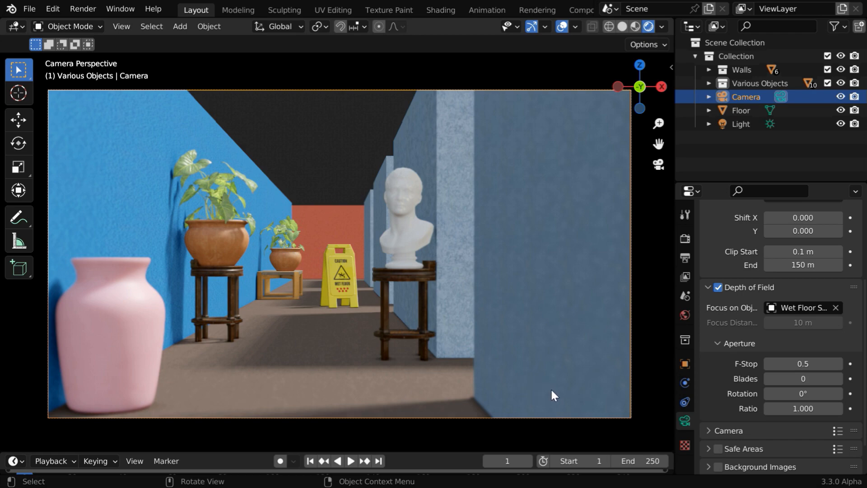